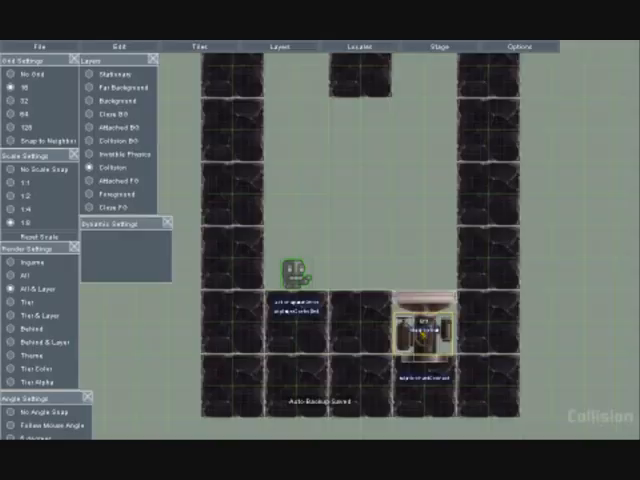
Bring up the context menu of the elevator piston at the bottom right
{"action": "right_click", "coordinate": [416, 330]}
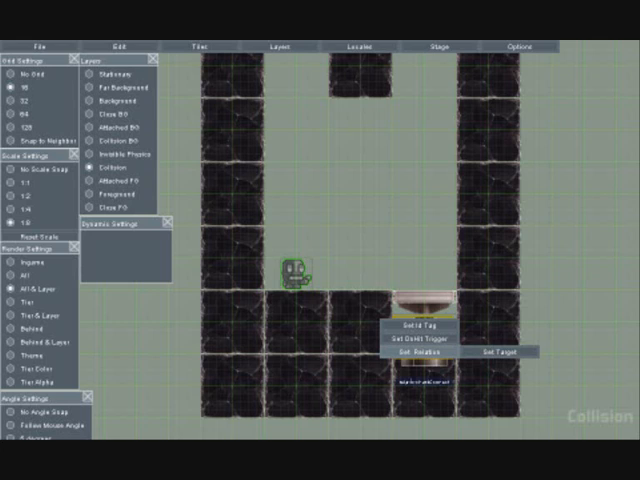
{"action": "left_click", "coordinate": [412, 356]}
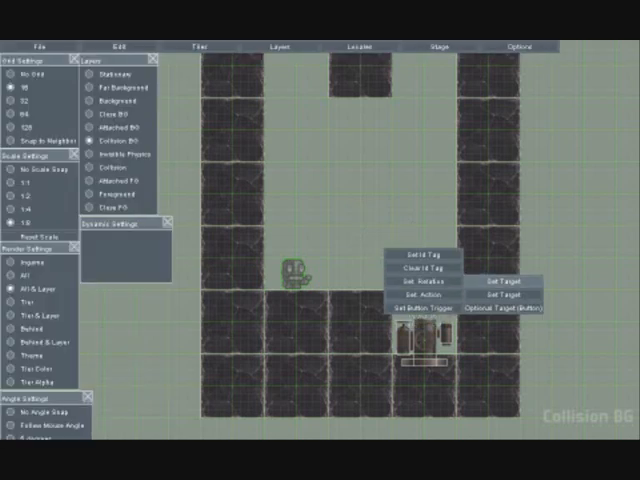
Set the button stand's target to the lift object via the Set Target dialog
{"action": "left_click", "coordinate": [504, 284]}
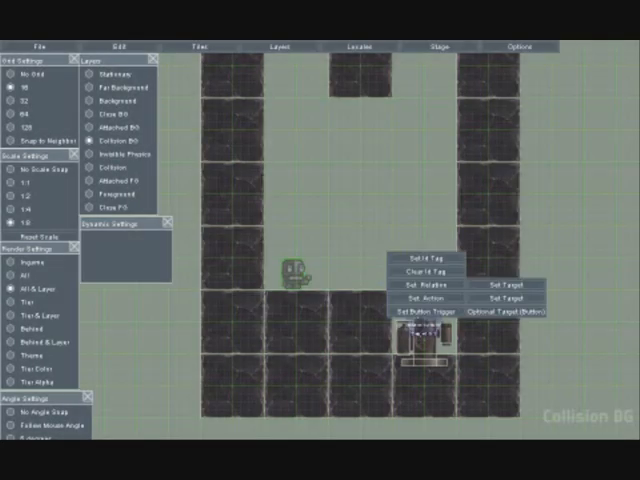
{"action": "left_click", "coordinate": [494, 288]}
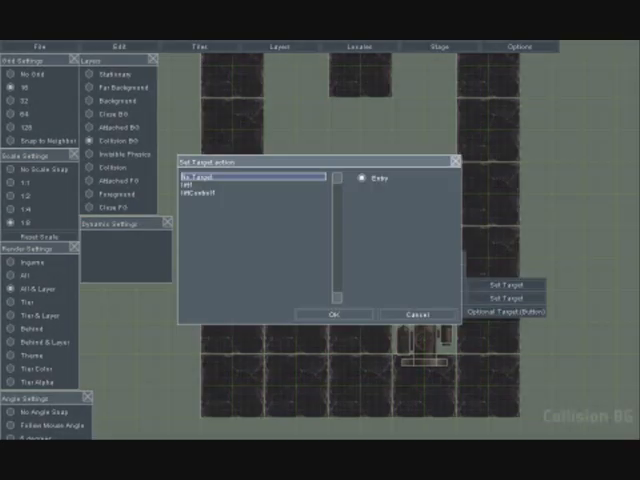
{"action": "left_click", "coordinate": [332, 314]}
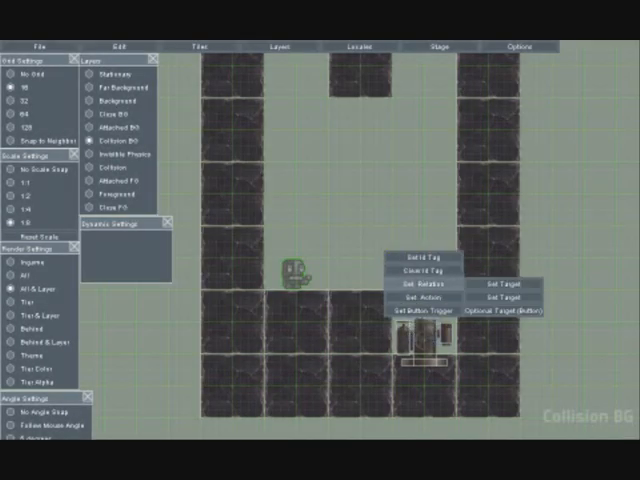
{"action": "left_click", "coordinate": [420, 296]}
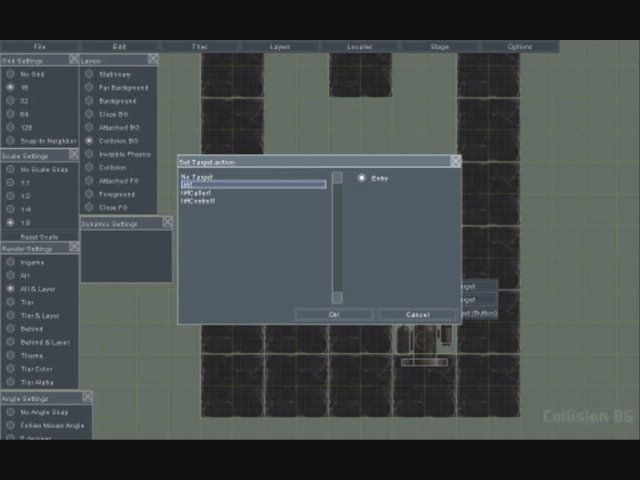
Confirm the lift as the caller stand's target so the link is shown
{"action": "left_click", "coordinate": [336, 312]}
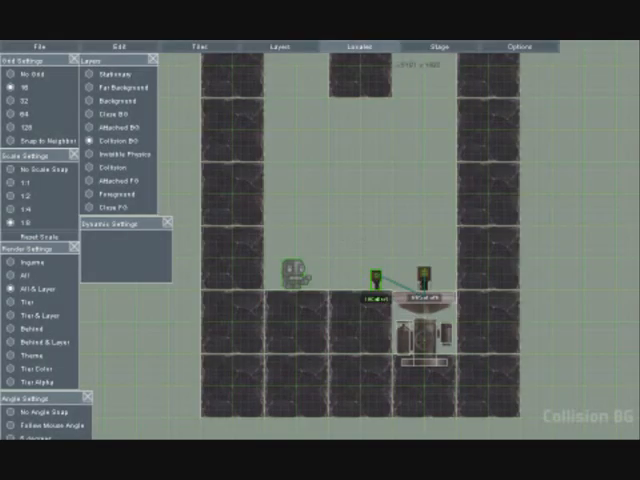